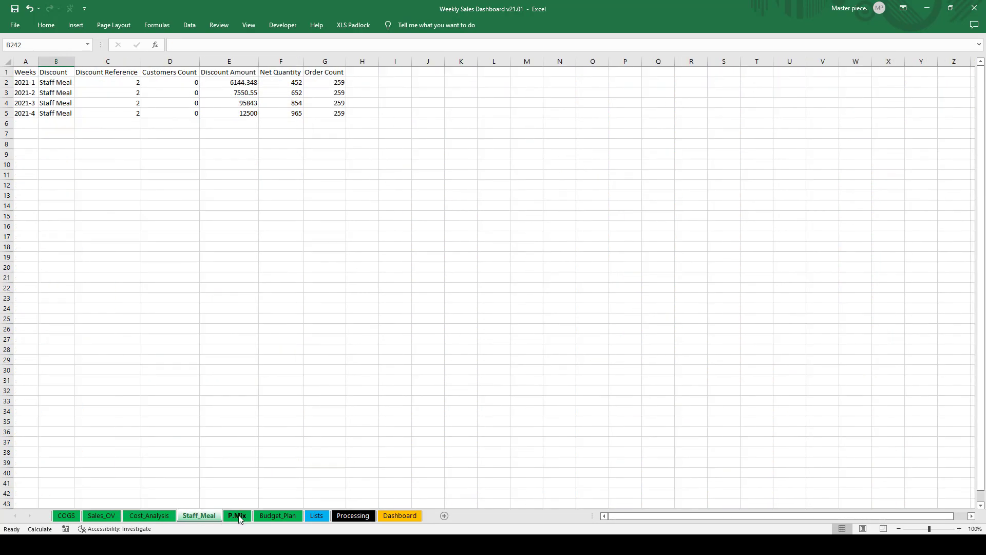
Step: Check the Budget_Plan sheet, then view the Lists sheet with headers and data rules
left_click(277, 515)
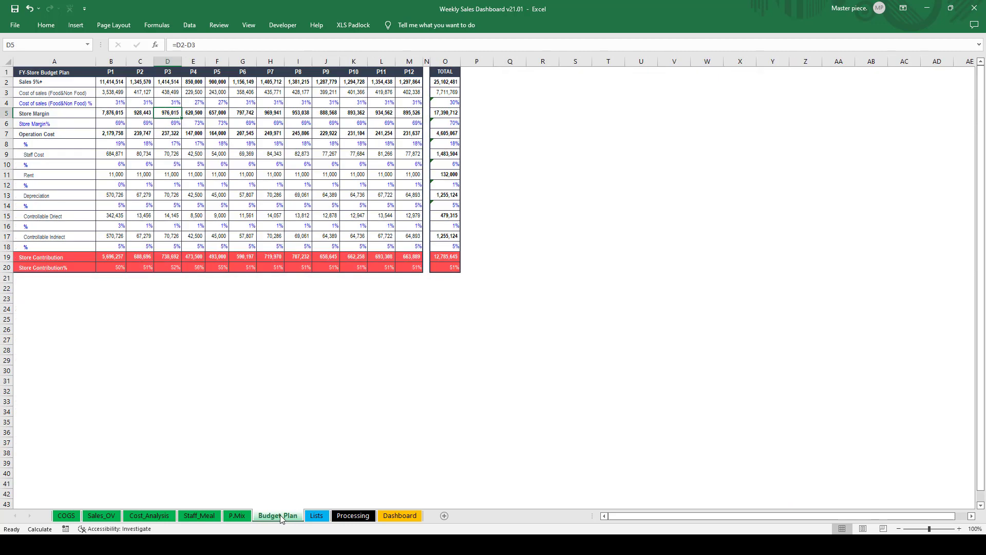
left_click(317, 515)
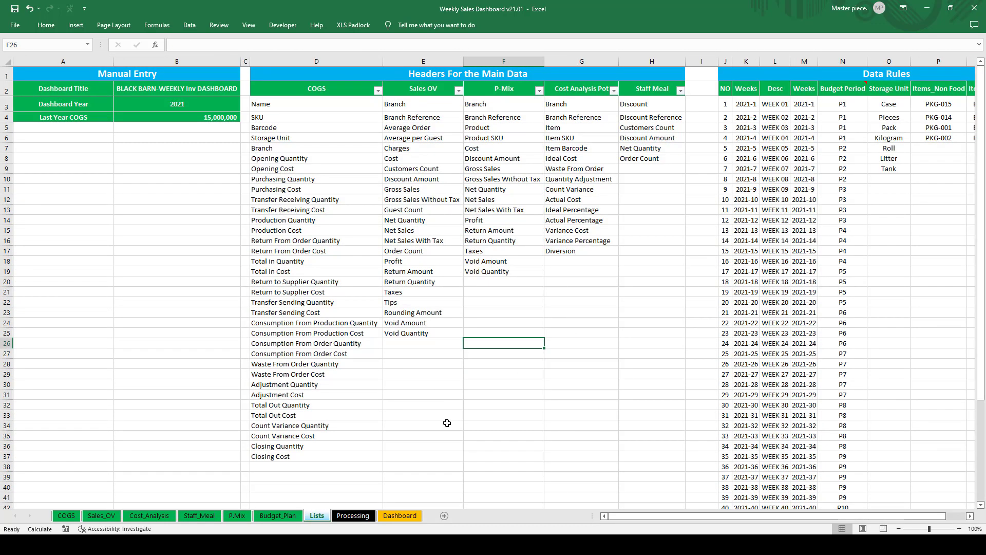
Step: Scroll across the Processing sheet's calculation tables, then show the dark weekly inventory Dashboard
left_click(352, 515)
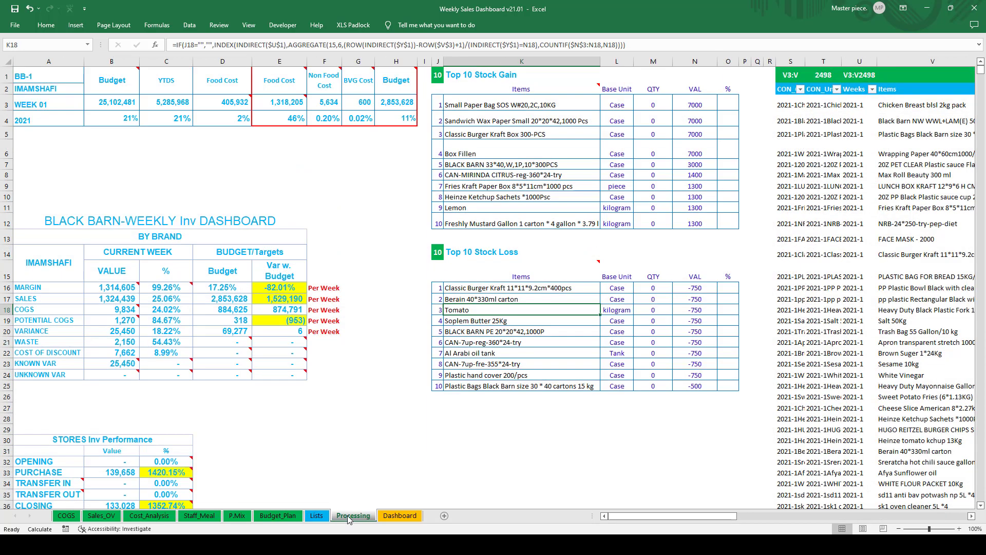
mouse_move(548, 134)
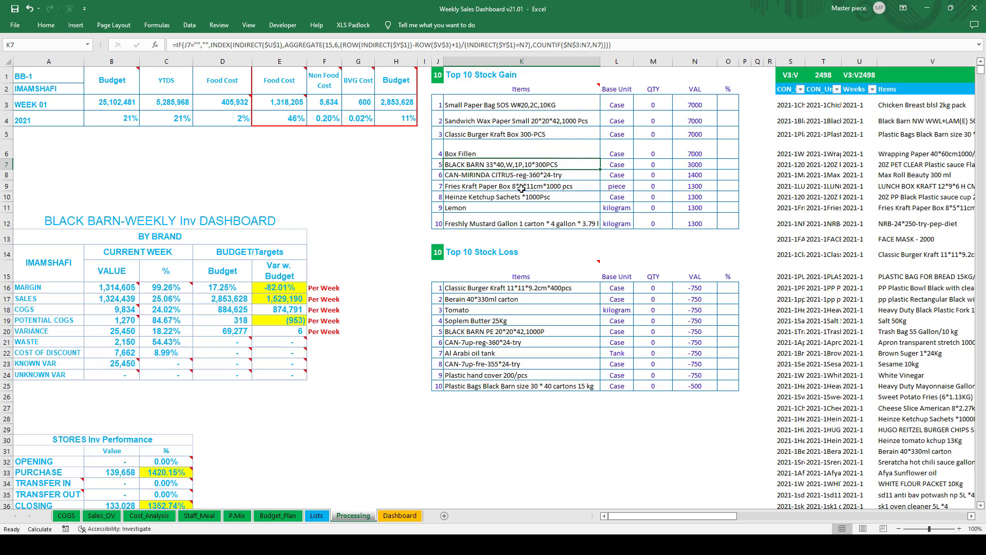
mouse_move(574, 297)
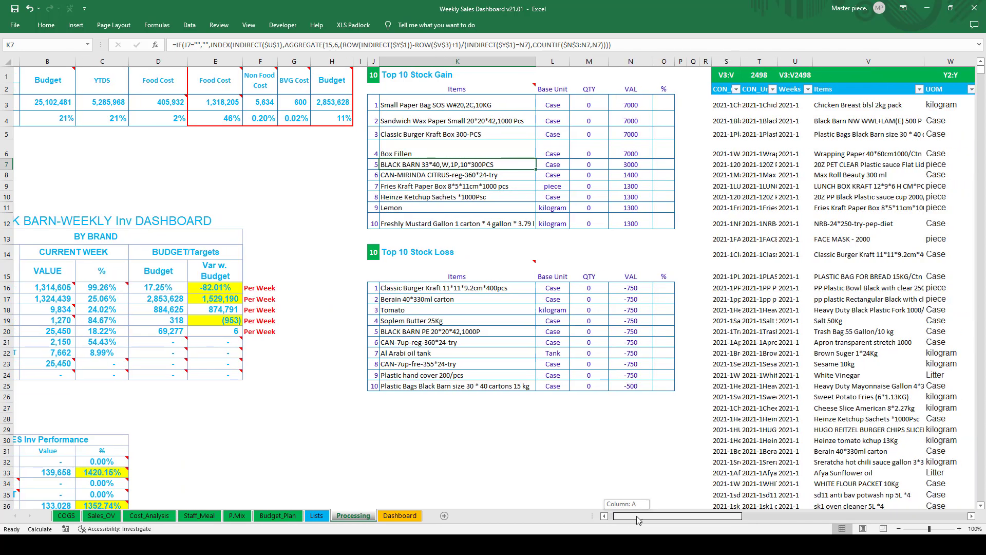
scroll("right", 3)
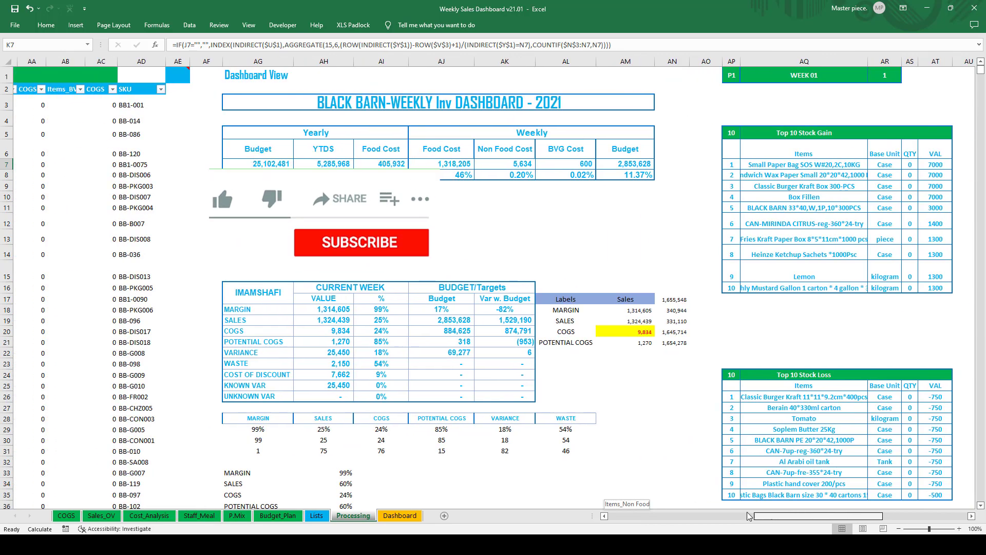
left_click(399, 515)
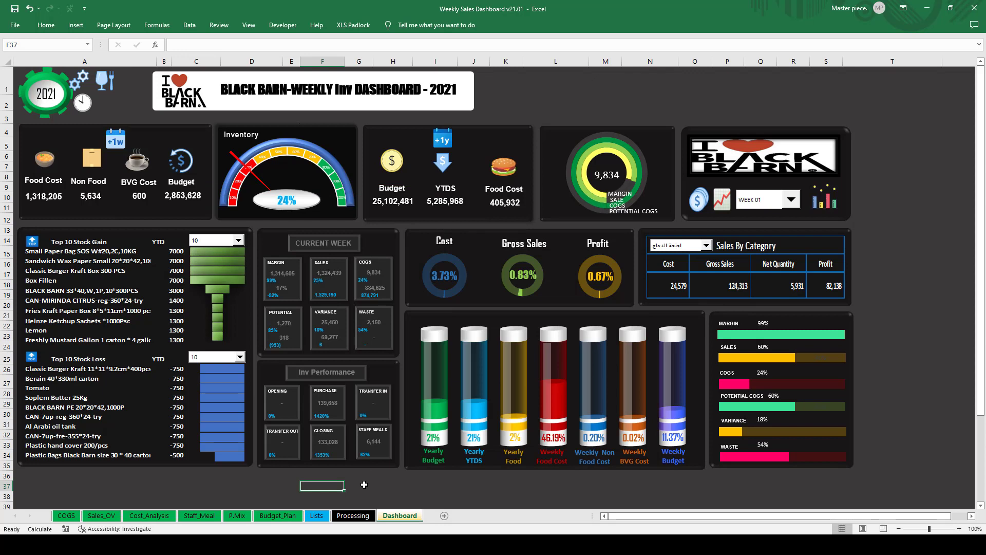
left_click(358, 484)
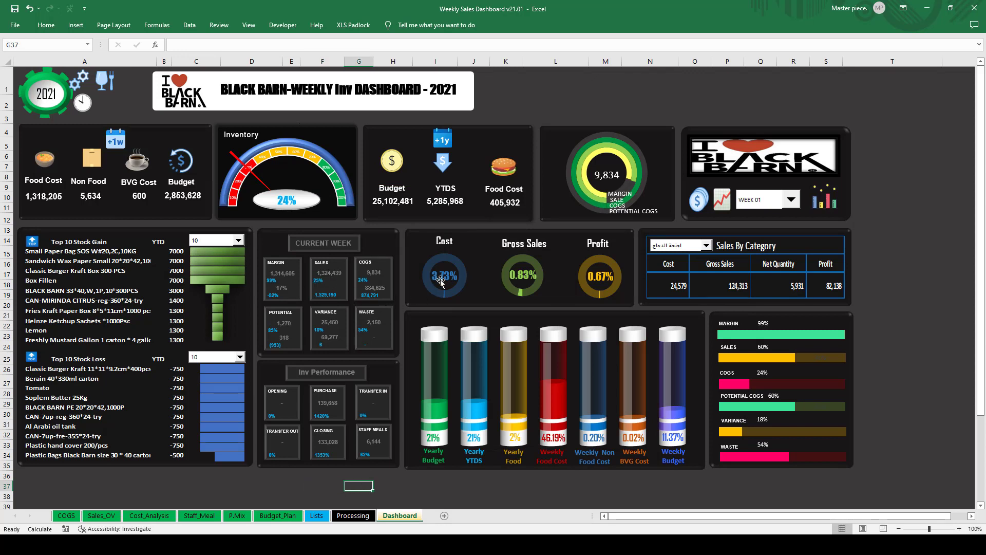
mouse_move(401, 332)
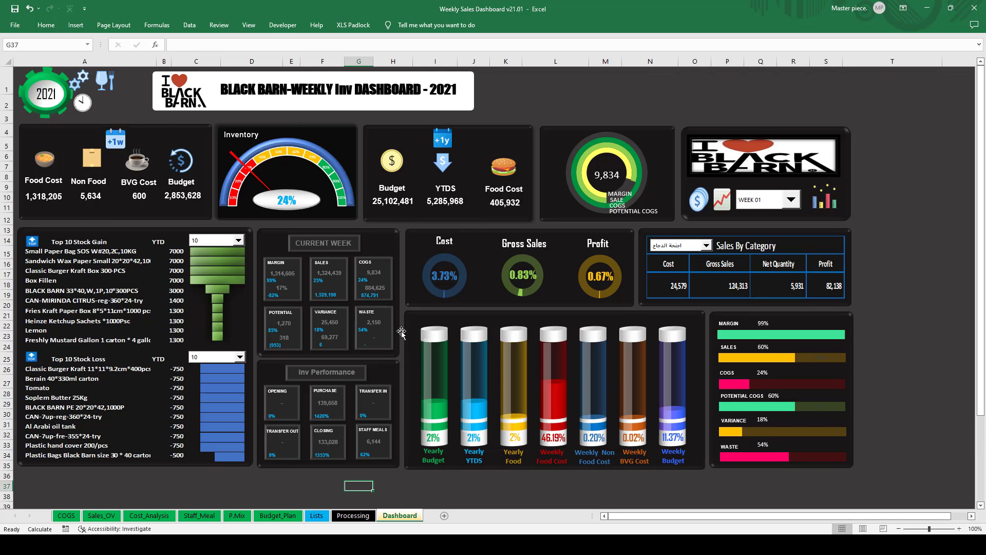
mouse_move(933, 264)
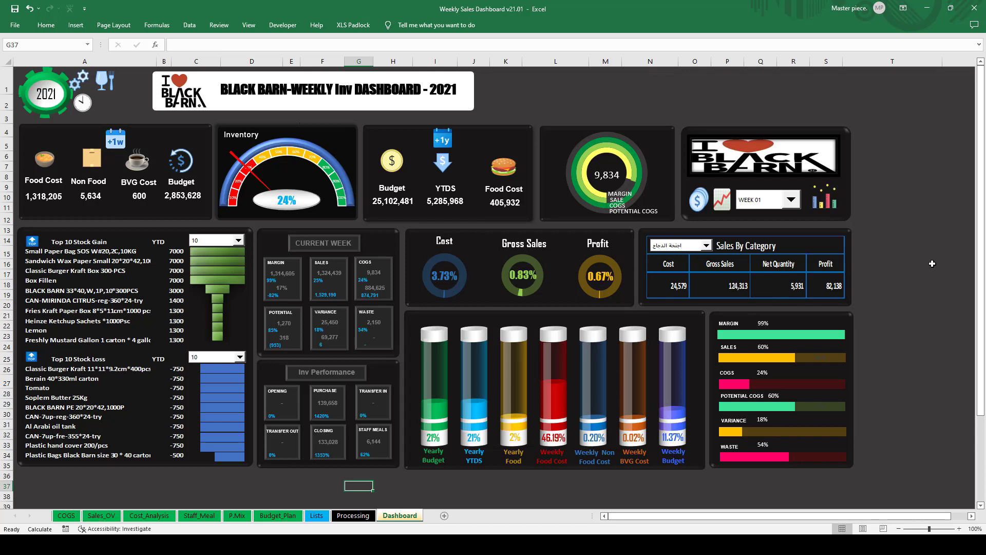
mouse_move(739, 285)
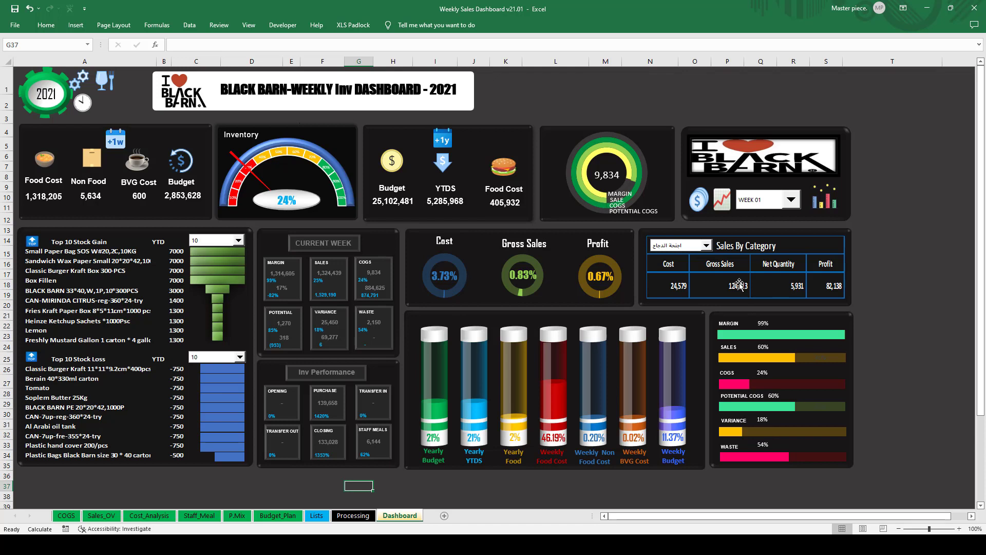
mouse_move(796, 200)
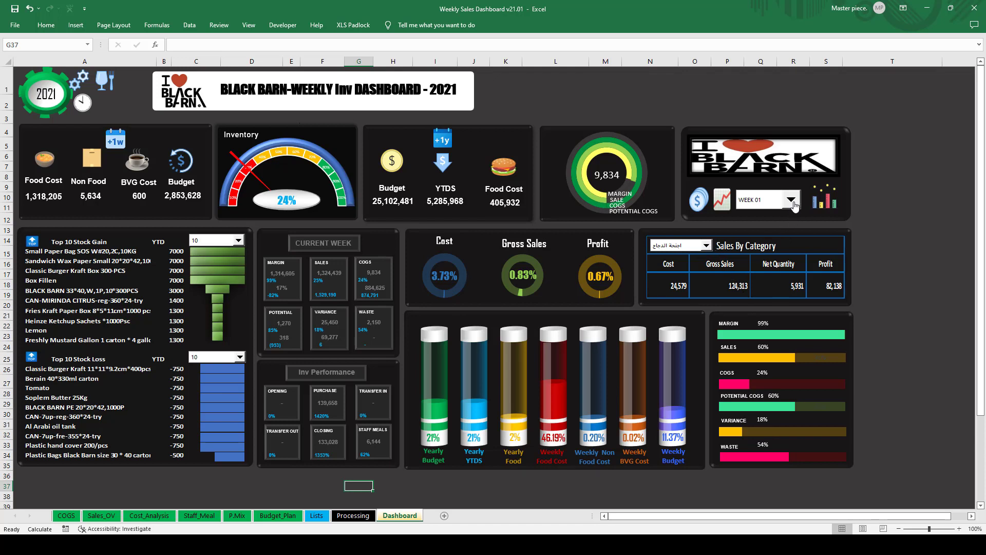
left_click(793, 199)
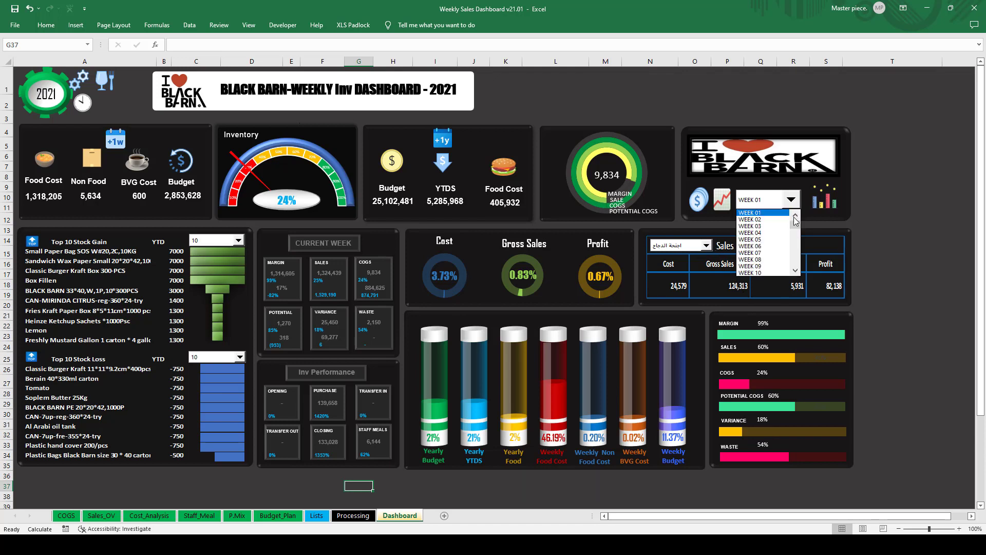
mouse_move(748, 219)
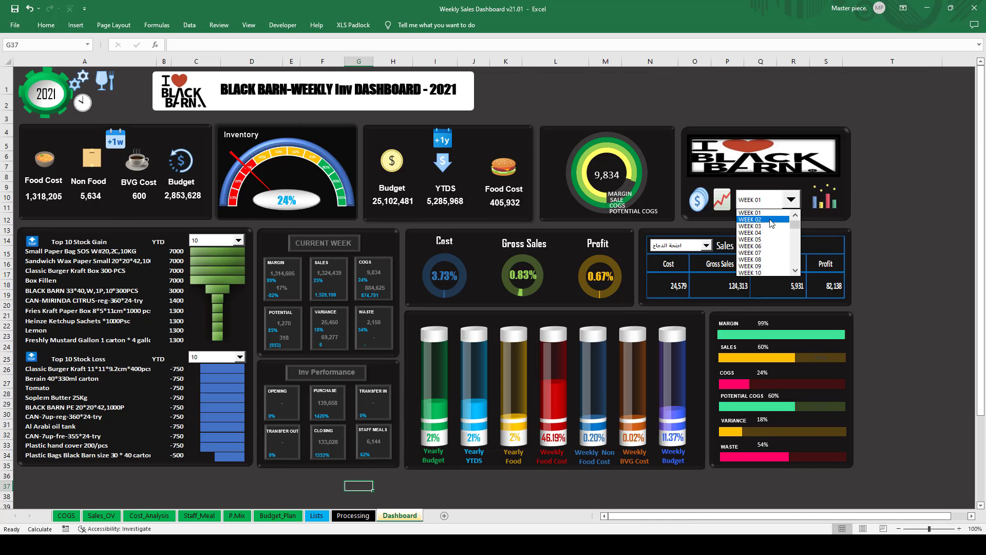
left_click(750, 219)
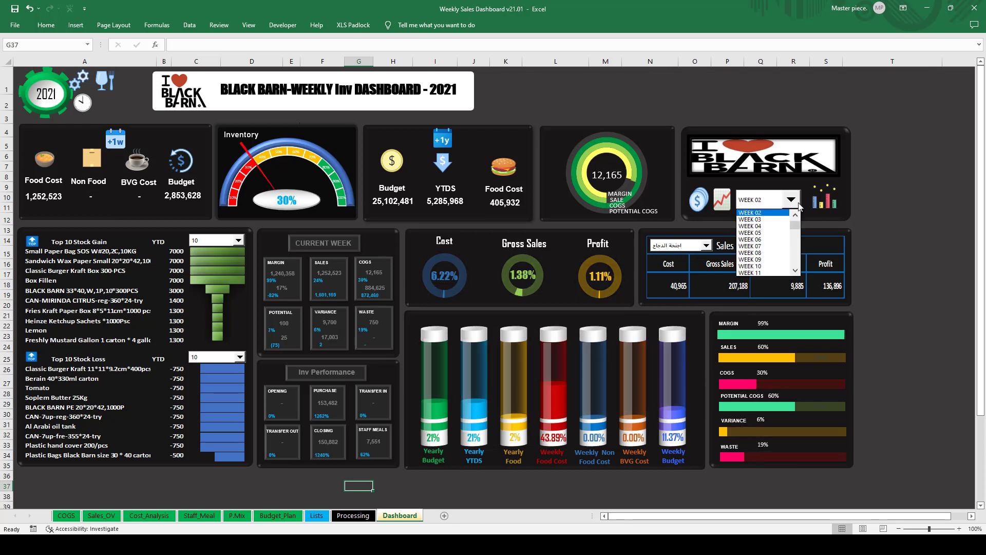
left_click(748, 232)
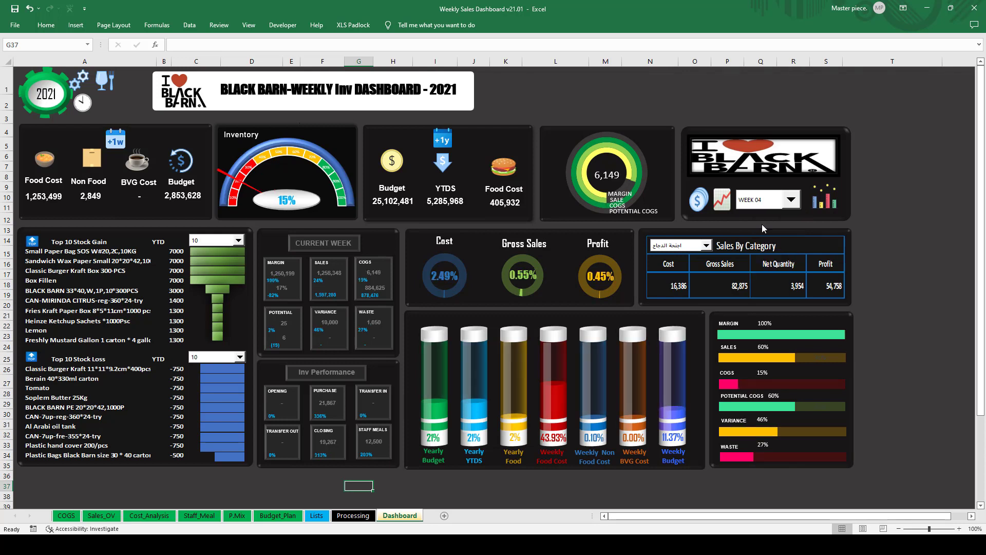
left_click(793, 199)
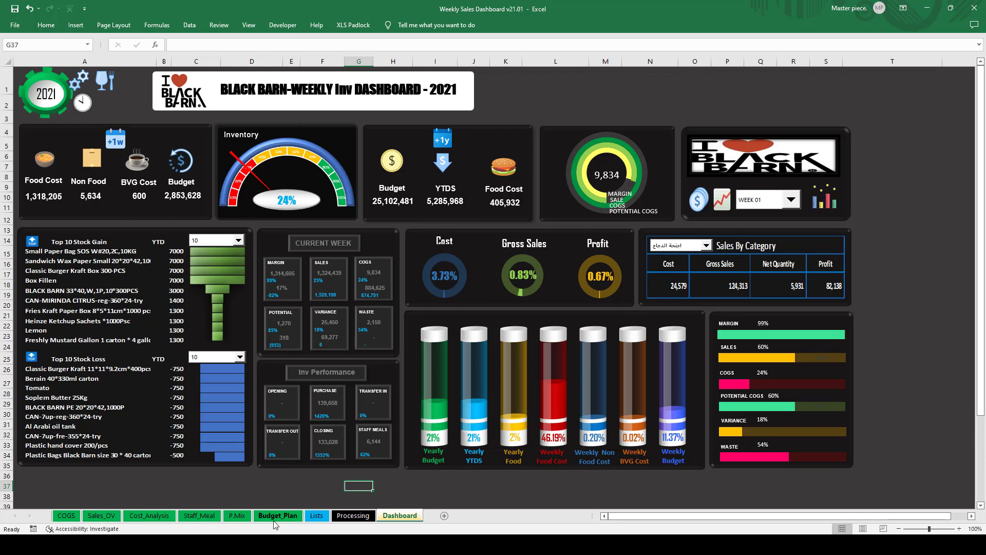
left_click(886, 251)
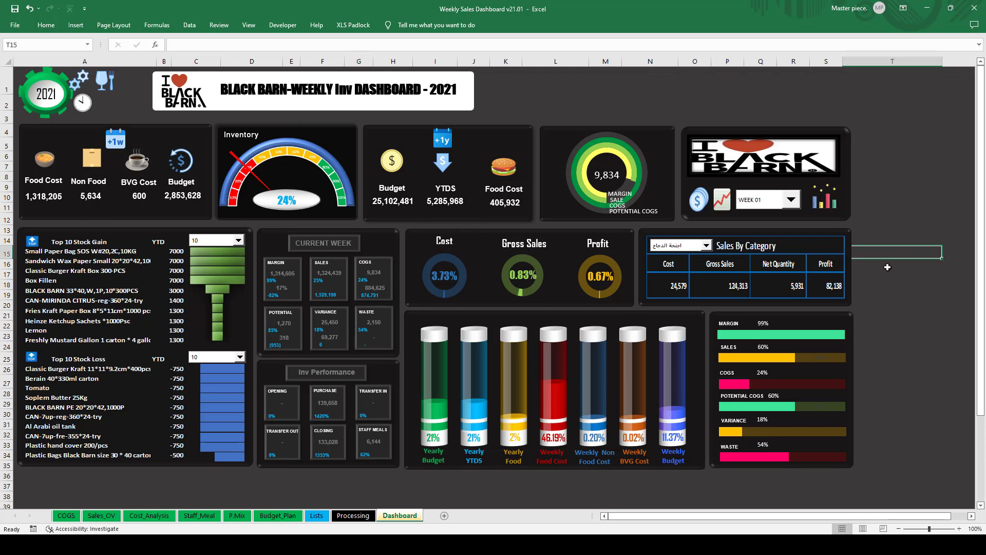